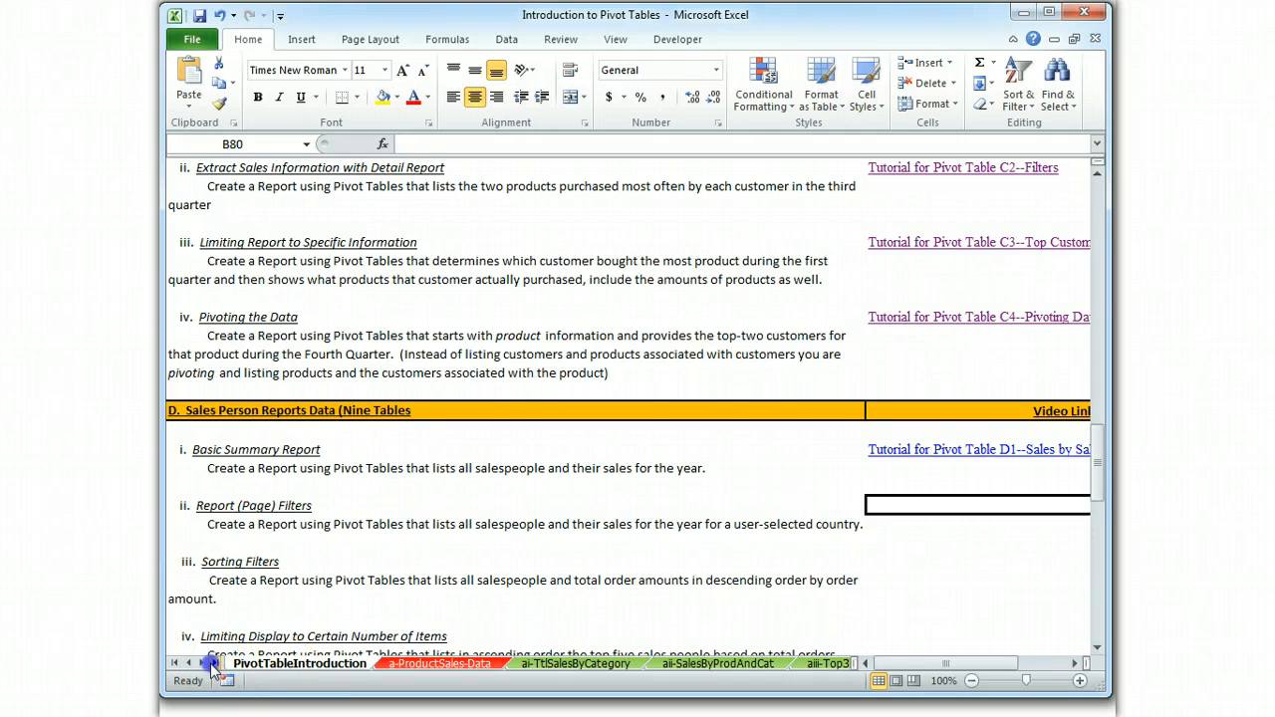
Bring up the di-SalesPersonReports-Data worksheet holding the salesperson order data
left_click(191, 662)
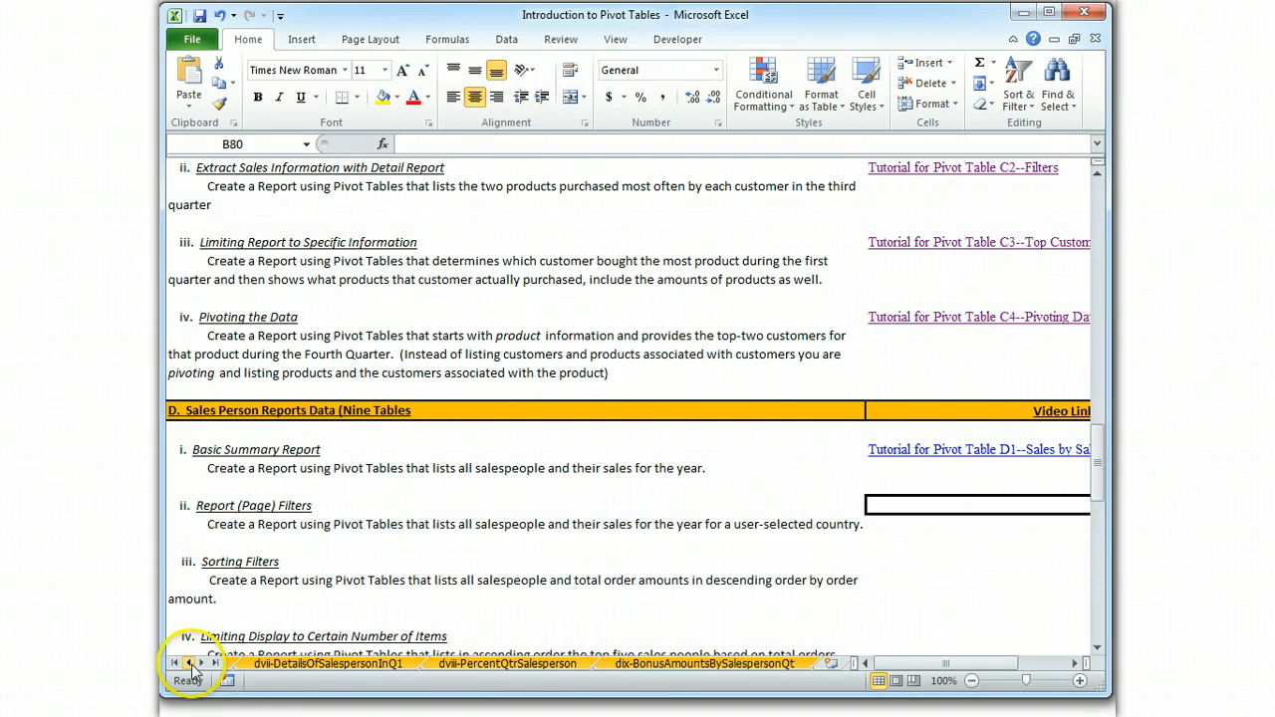
left_click(191, 664)
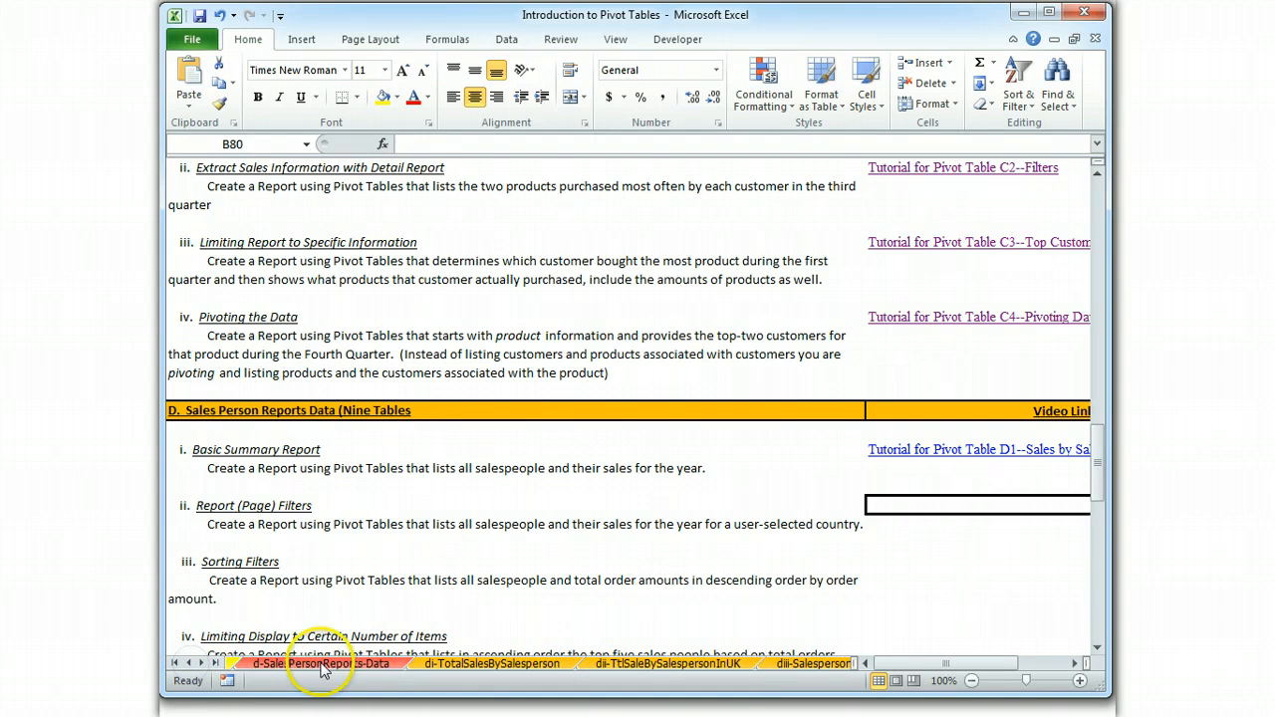
left_click(321, 664)
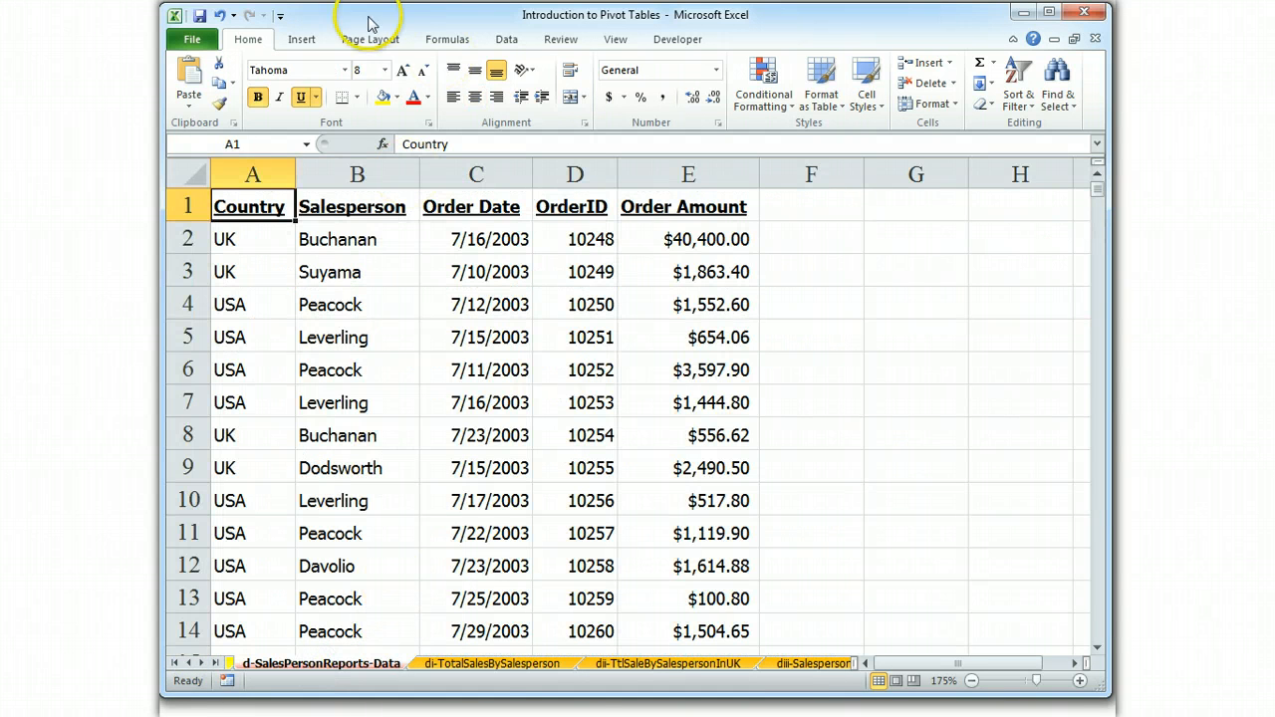
Insert a PivotTable from the order data onto a new worksheet
left_click(301, 39)
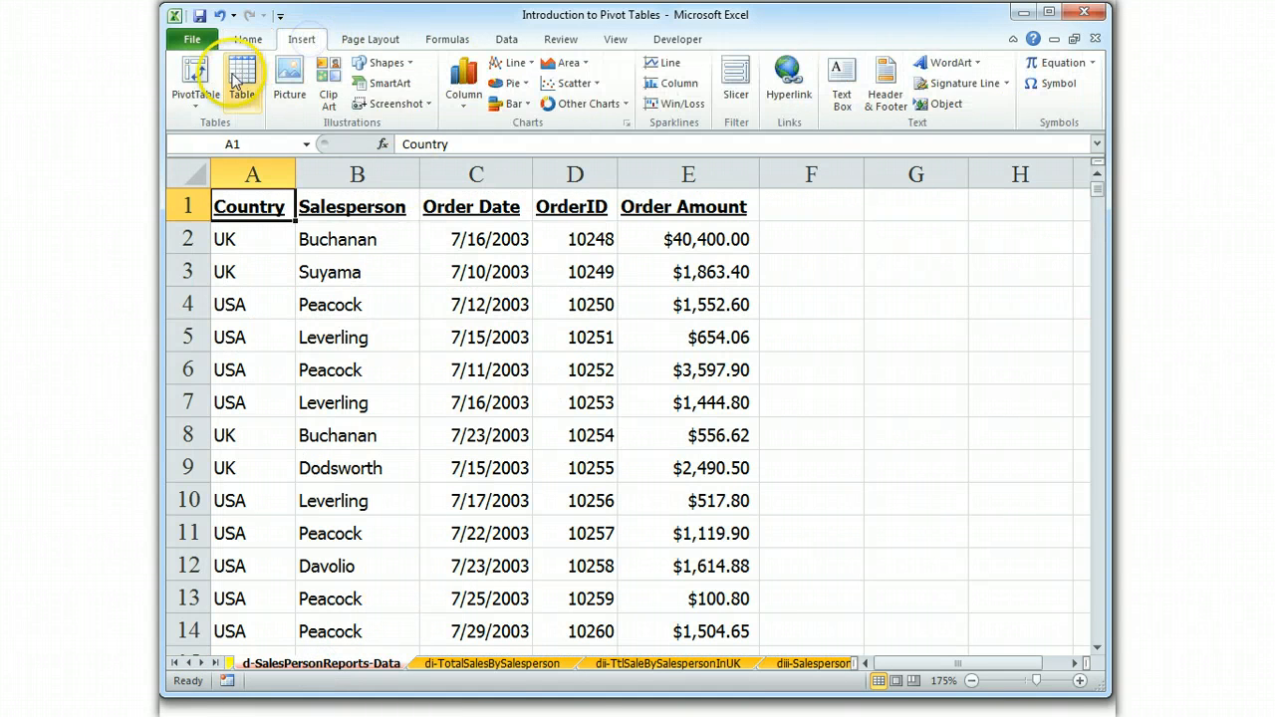
left_click(195, 80)
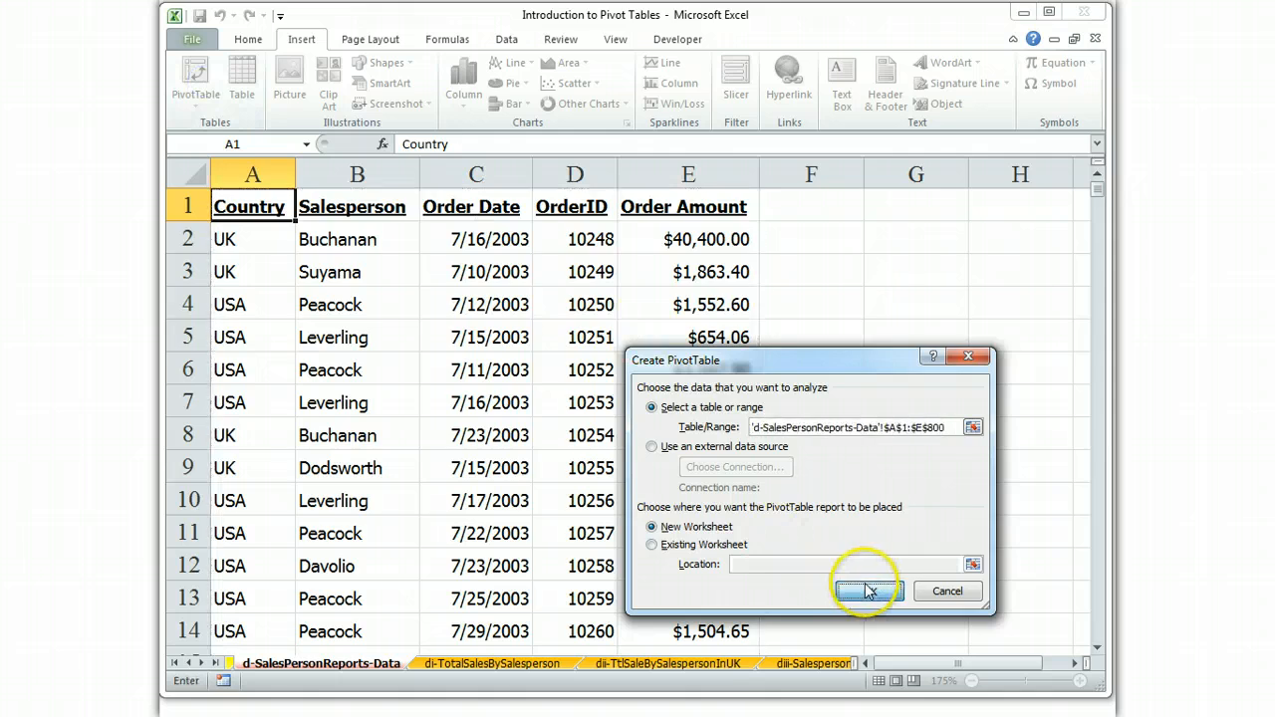
left_click(865, 590)
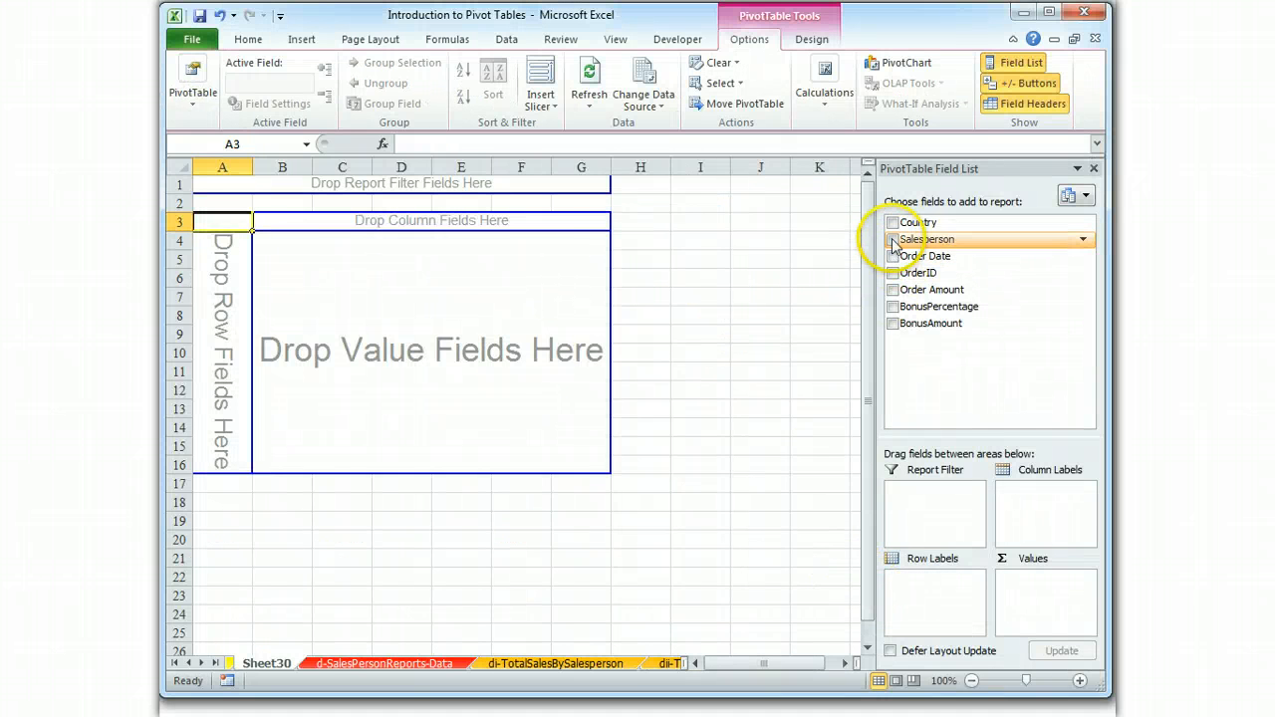
Total Order Amount by Salesperson and format the sums as Number with 1000 separators and two decimals
left_click(893, 289)
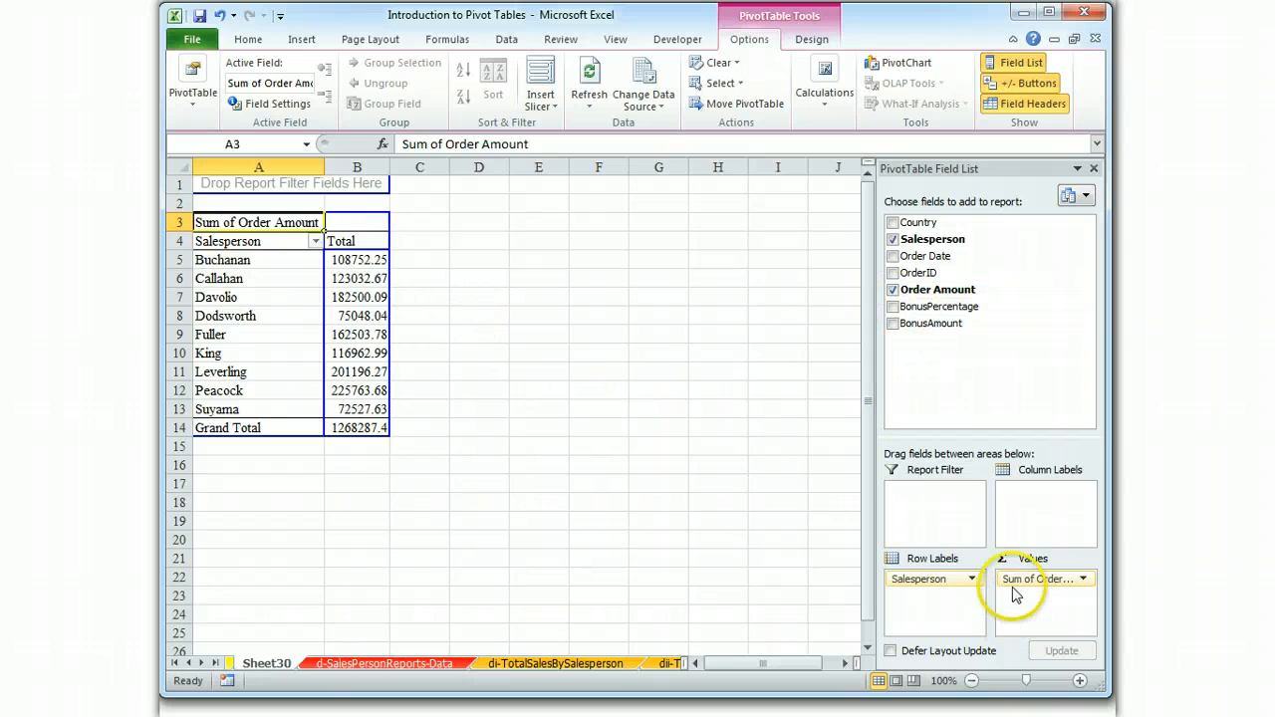
left_click(1080, 578)
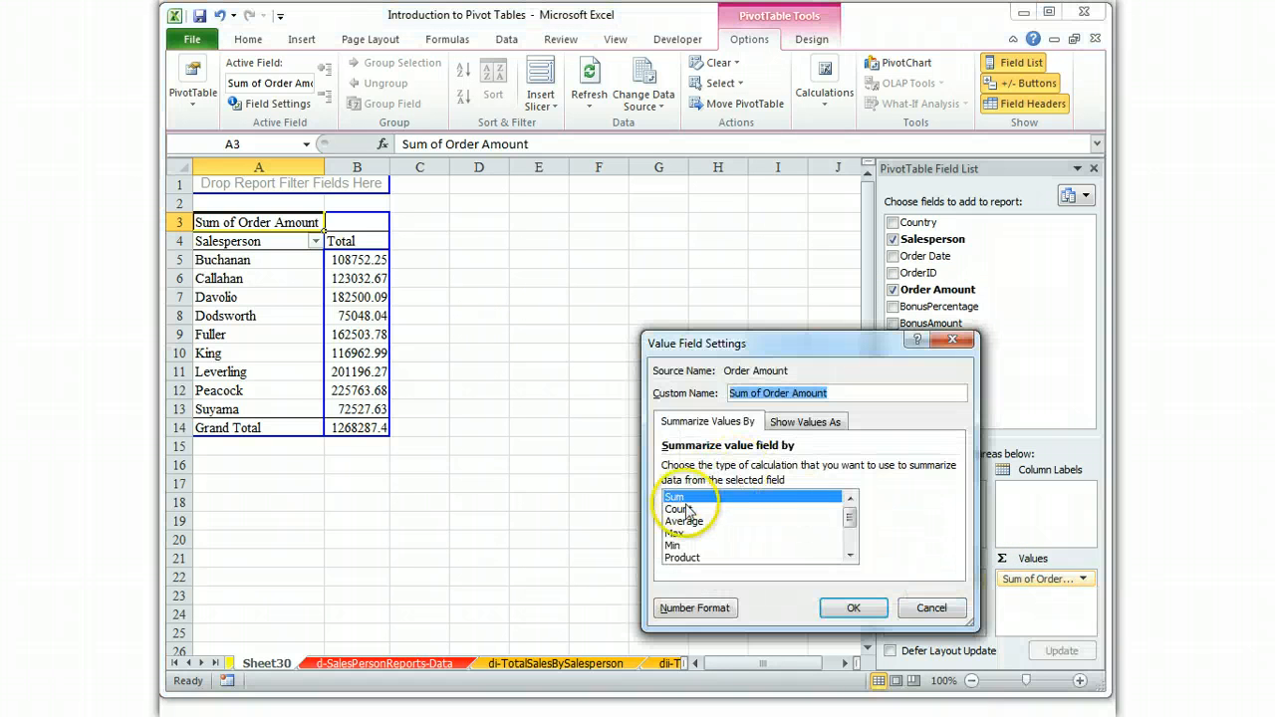
left_click(693, 607)
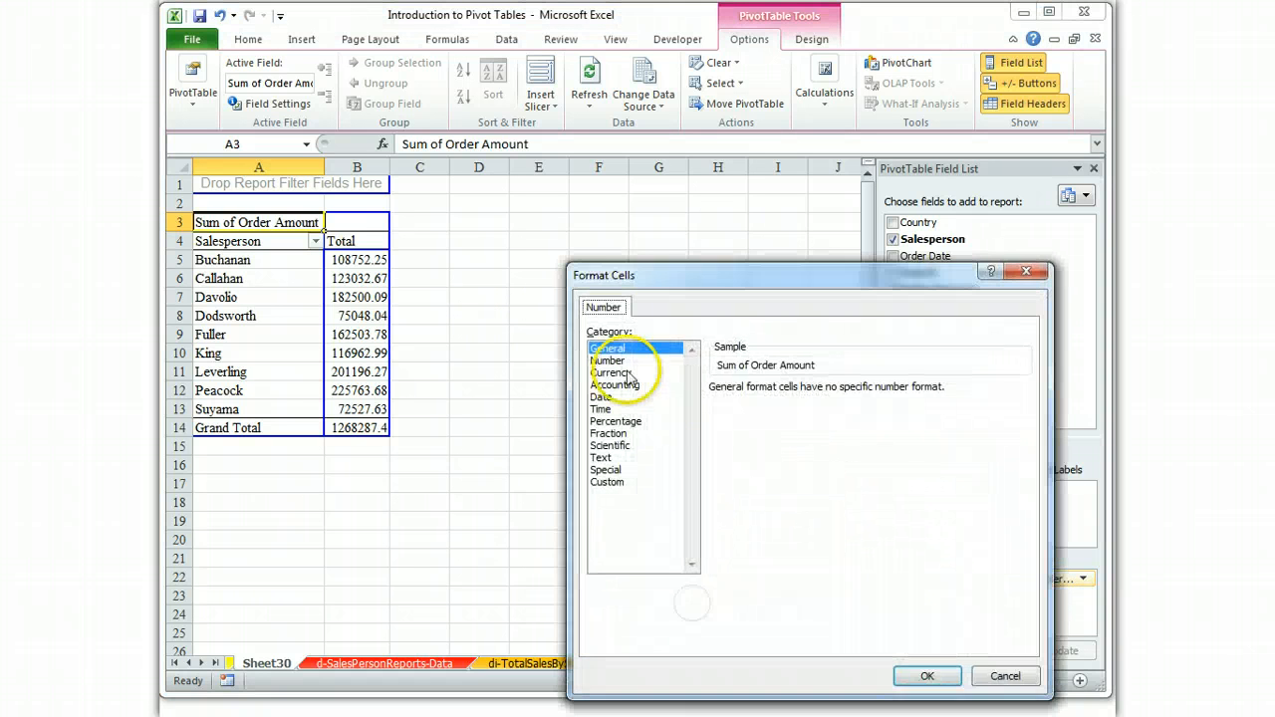
left_click(608, 359)
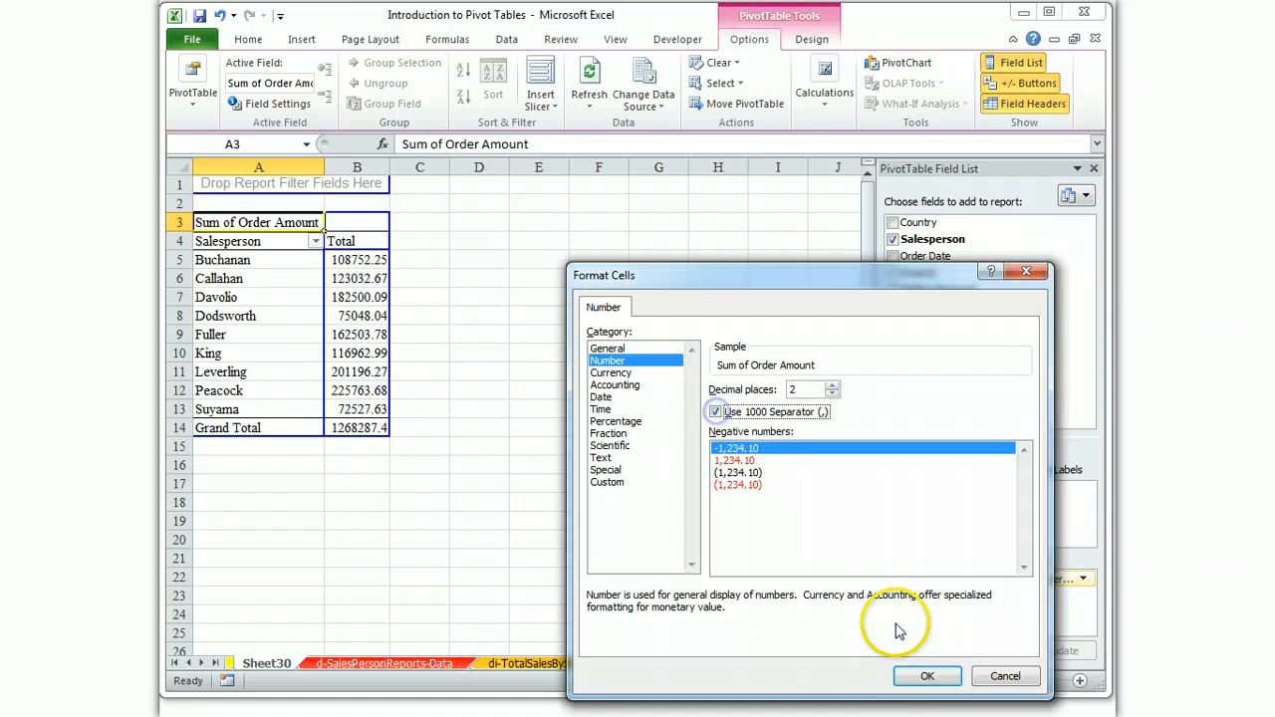
left_click(924, 677)
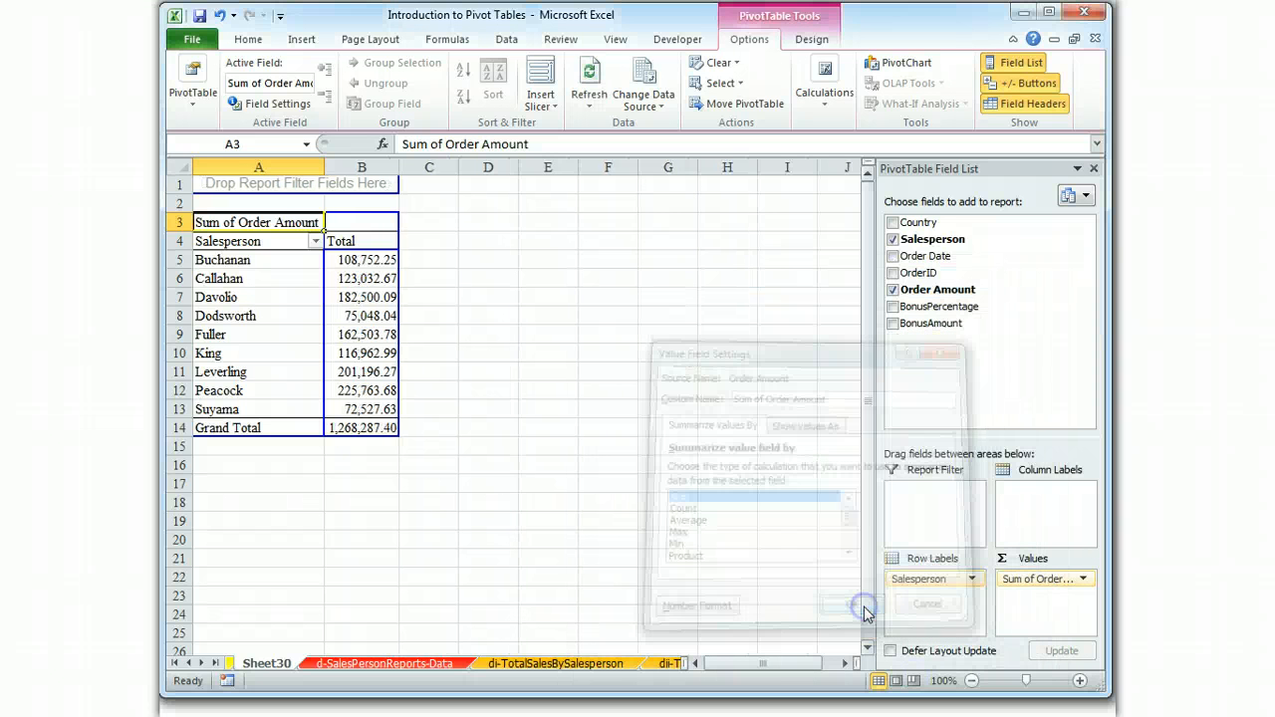
left_click(841, 603)
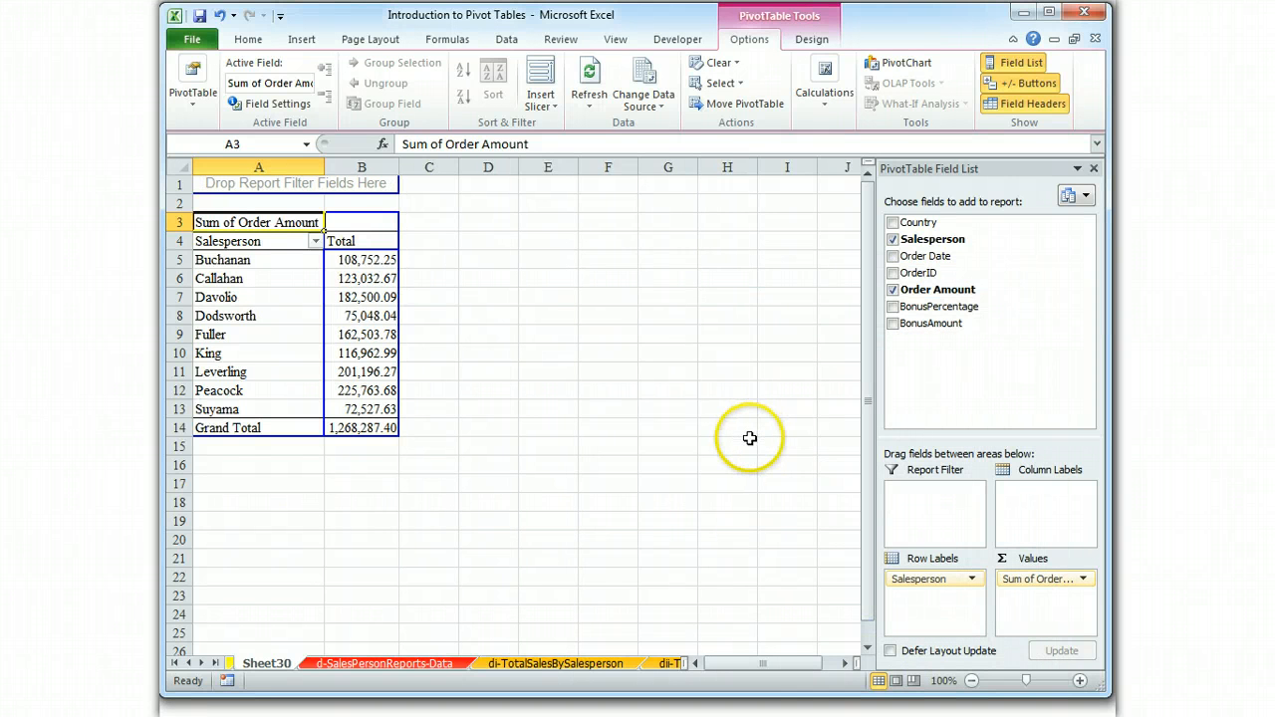
mouse_move(742, 438)
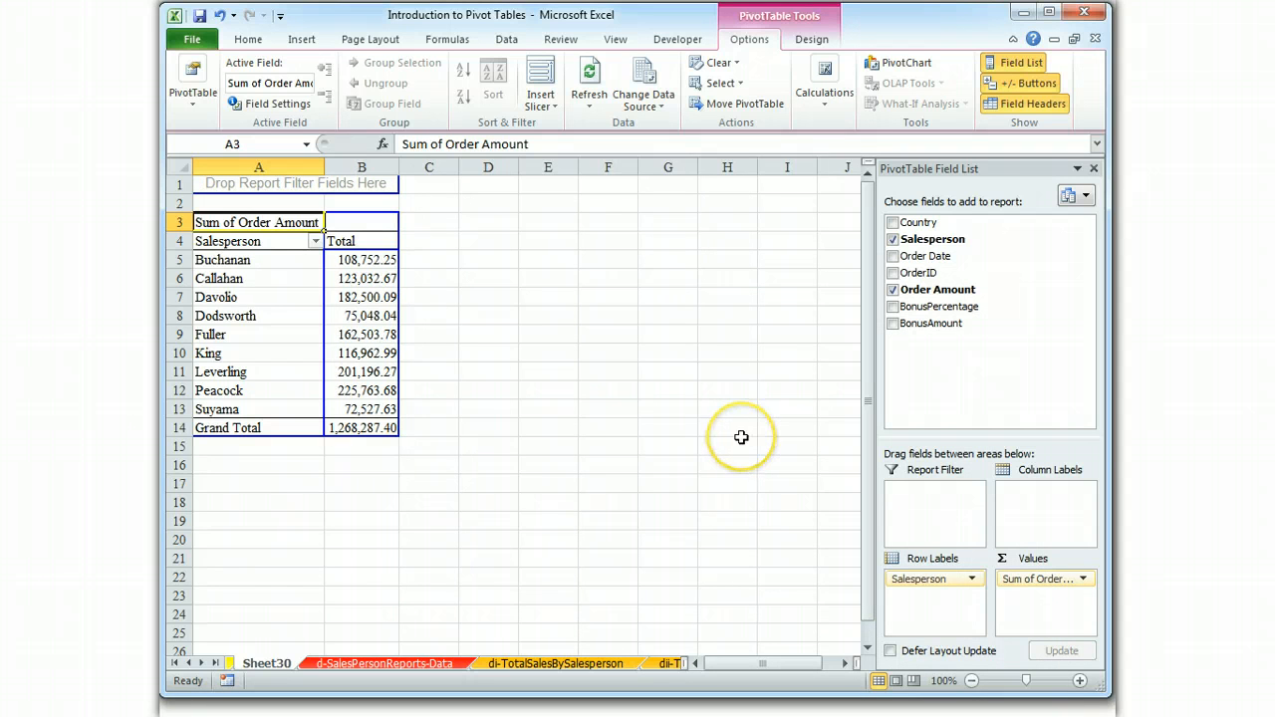
mouse_move(825, 251)
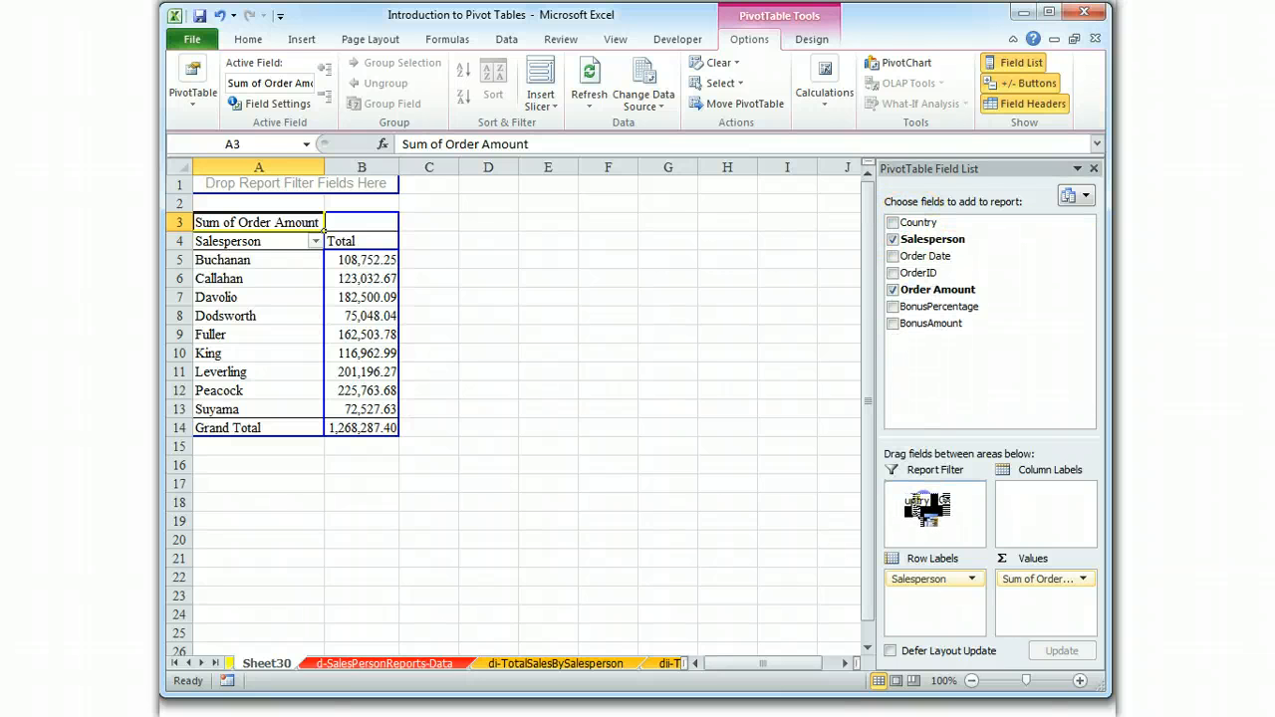
Place the Country field in the Report Filter area, showing all countries
left_click(893, 223)
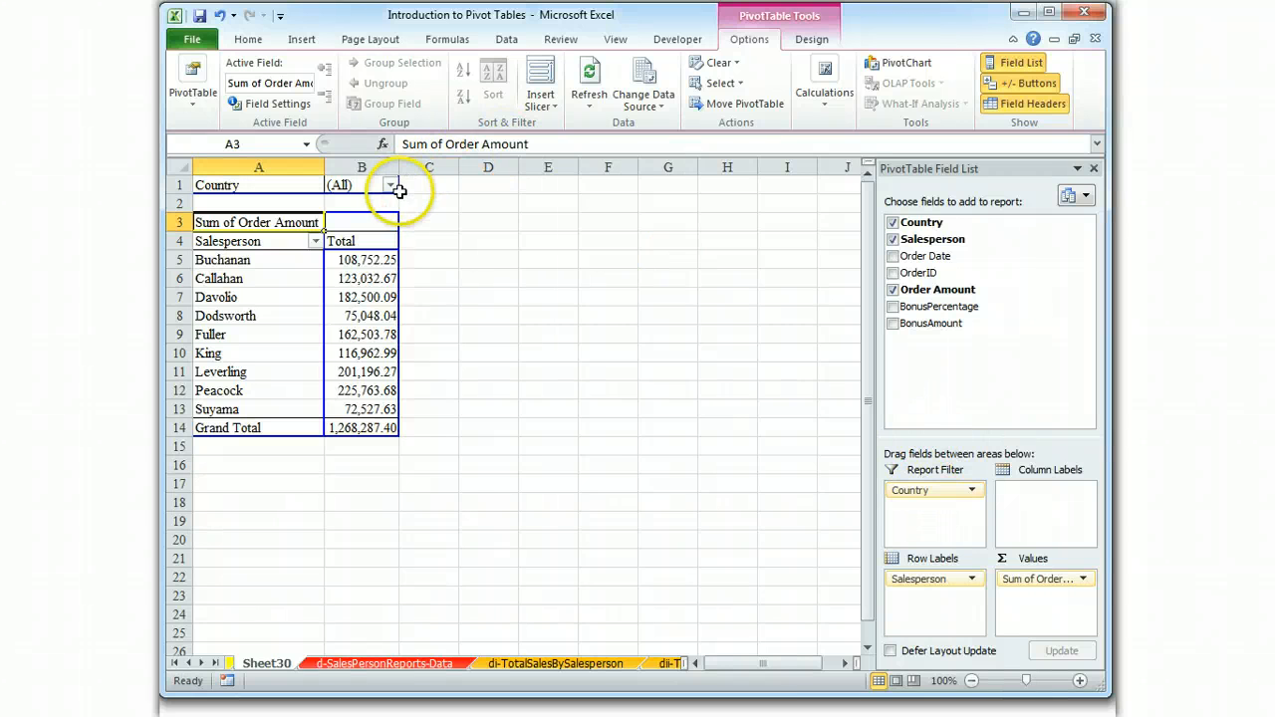
mouse_move(390, 189)
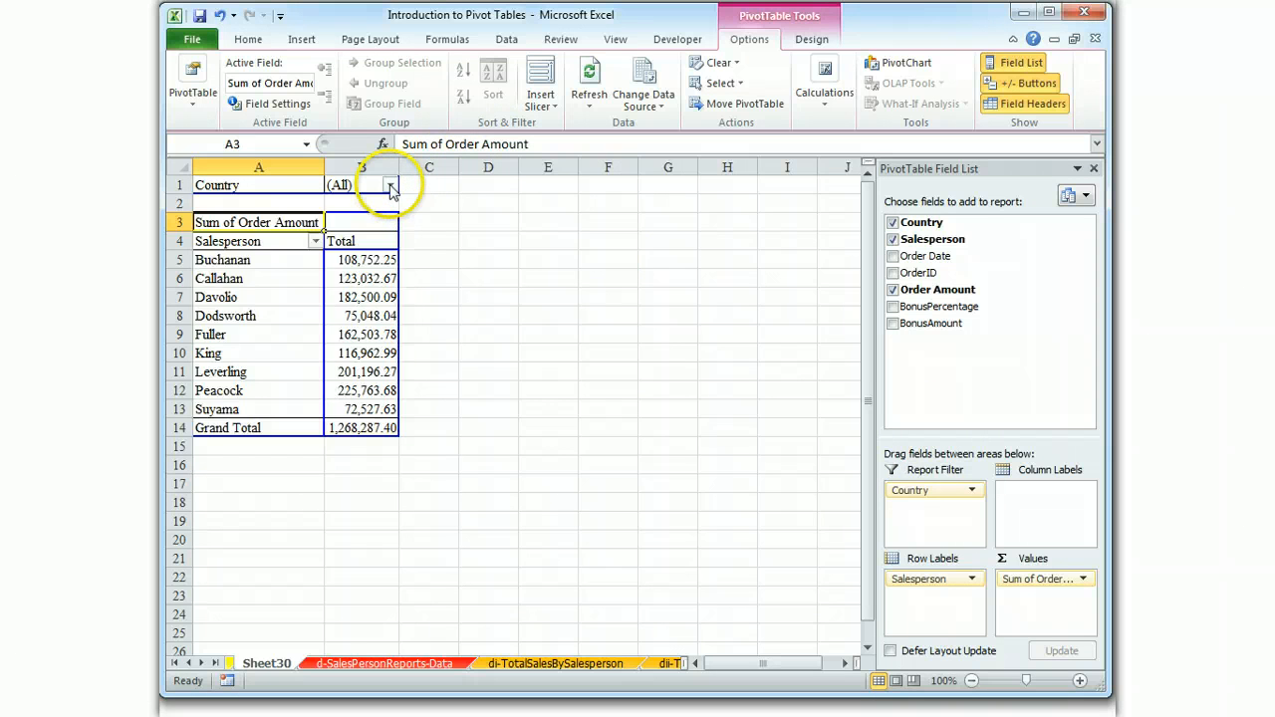
Filter the PivotTable's Country to UK, leaving four salespeople totalling 373,290.91
left_click(390, 183)
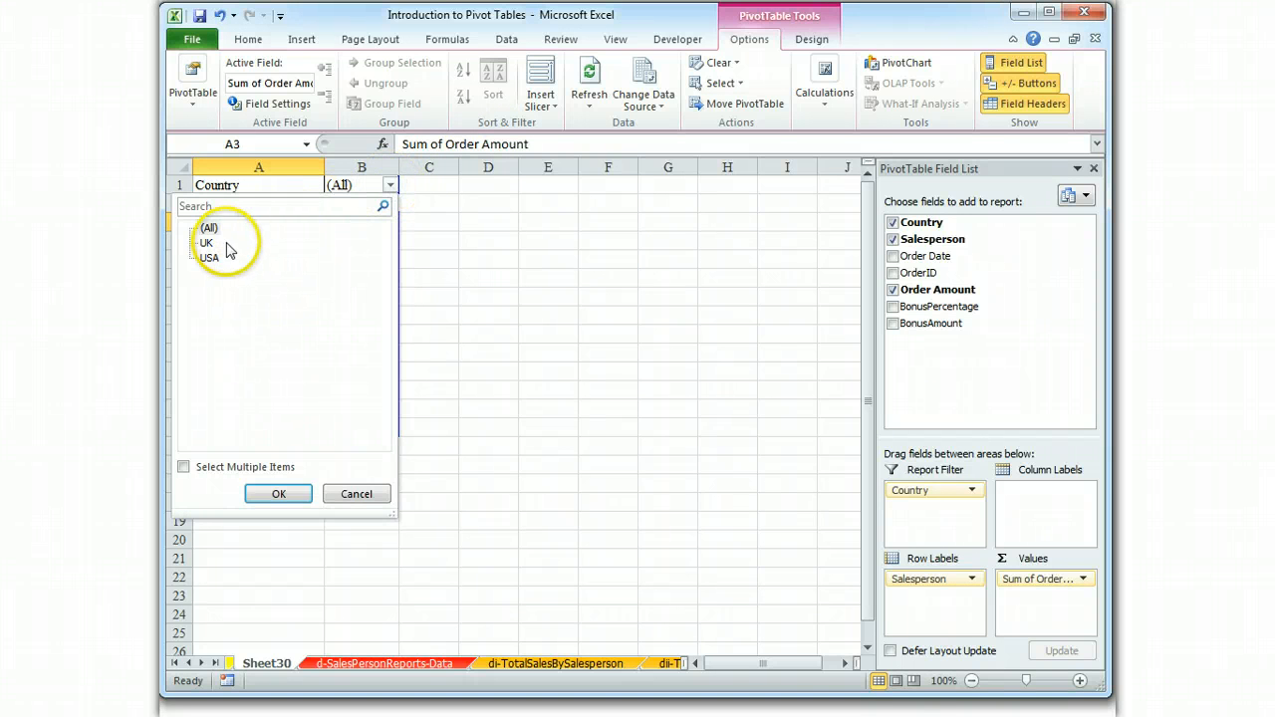
left_click(207, 243)
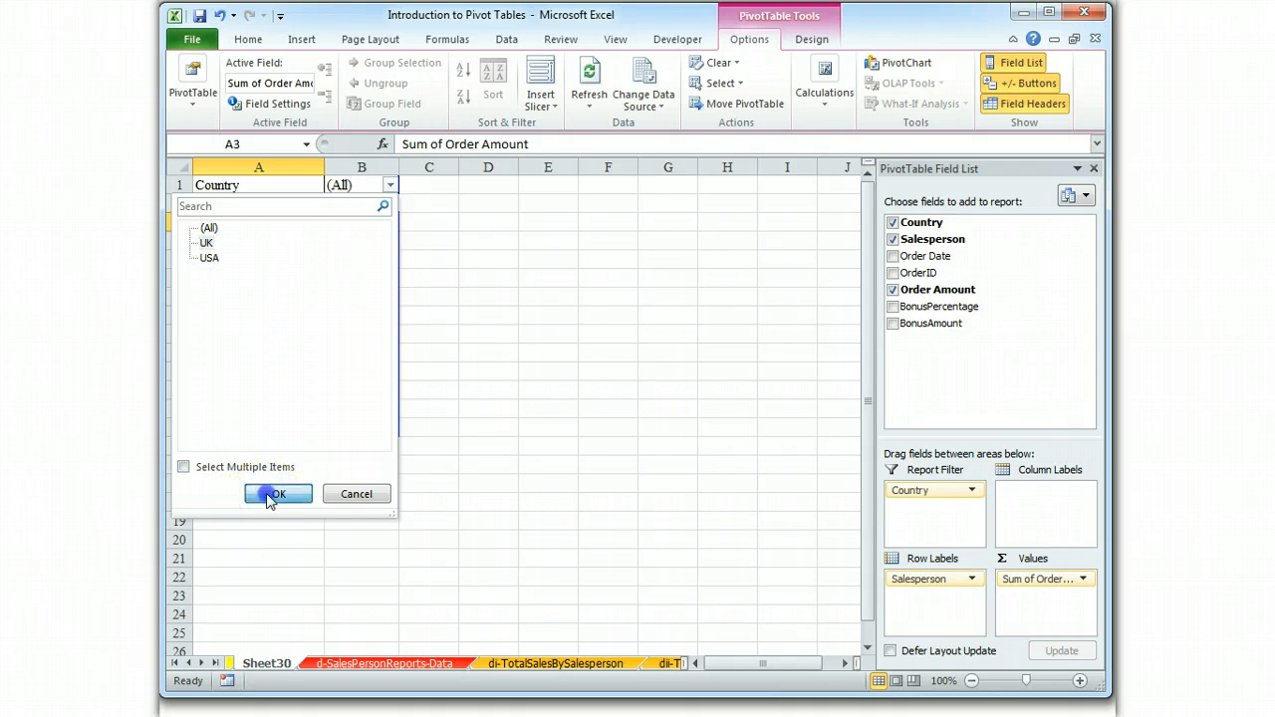
left_click(277, 494)
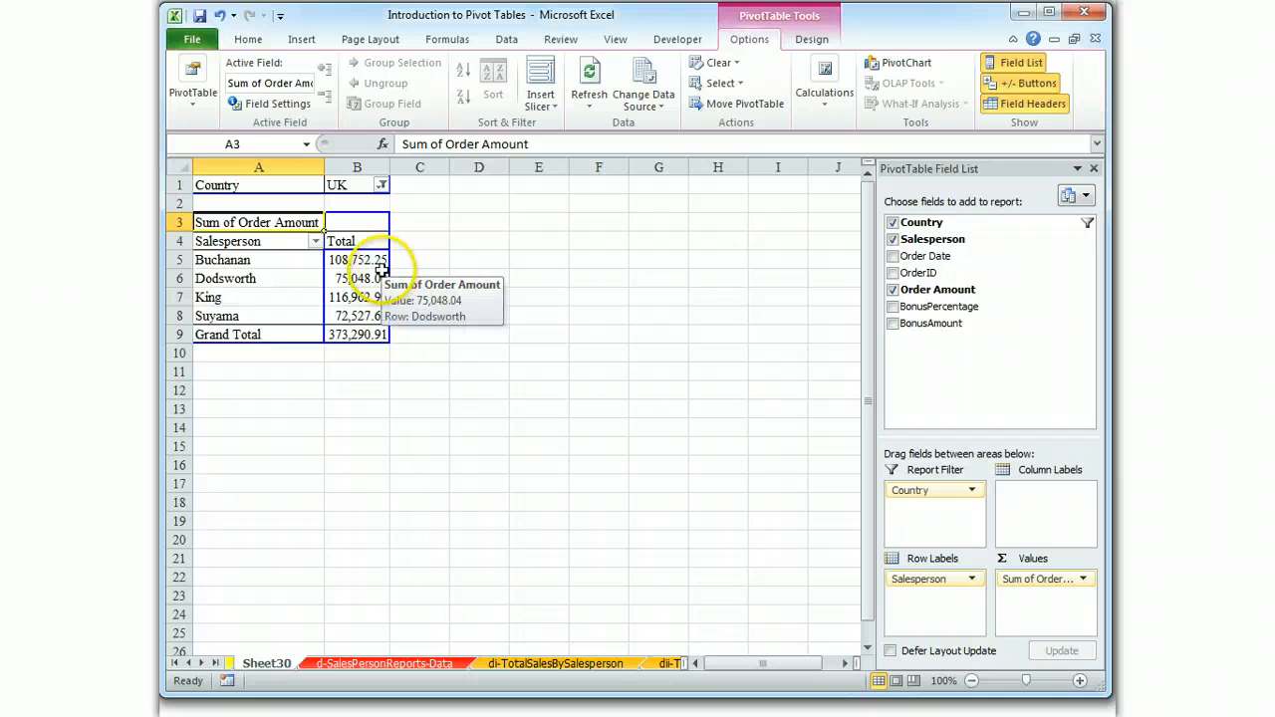
mouse_move(688, 315)
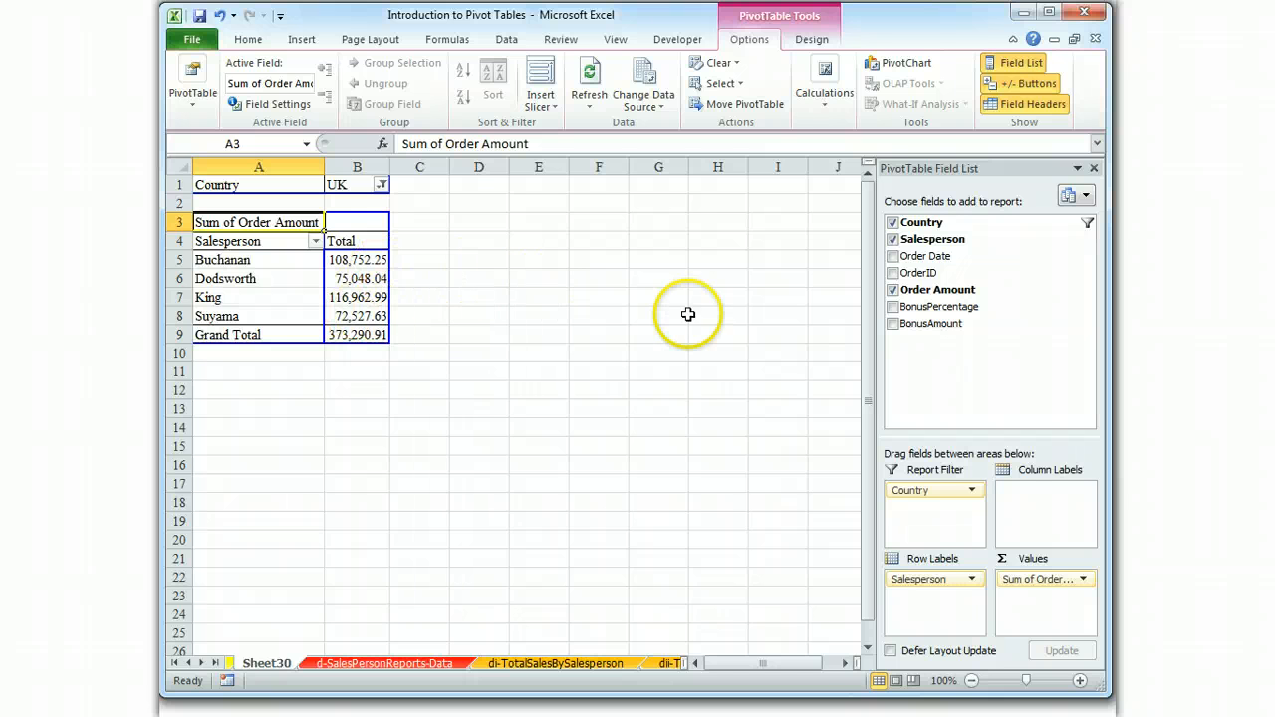
Make the PivotTable headings and grand total bold from the Home formatting commands
left_click(247, 40)
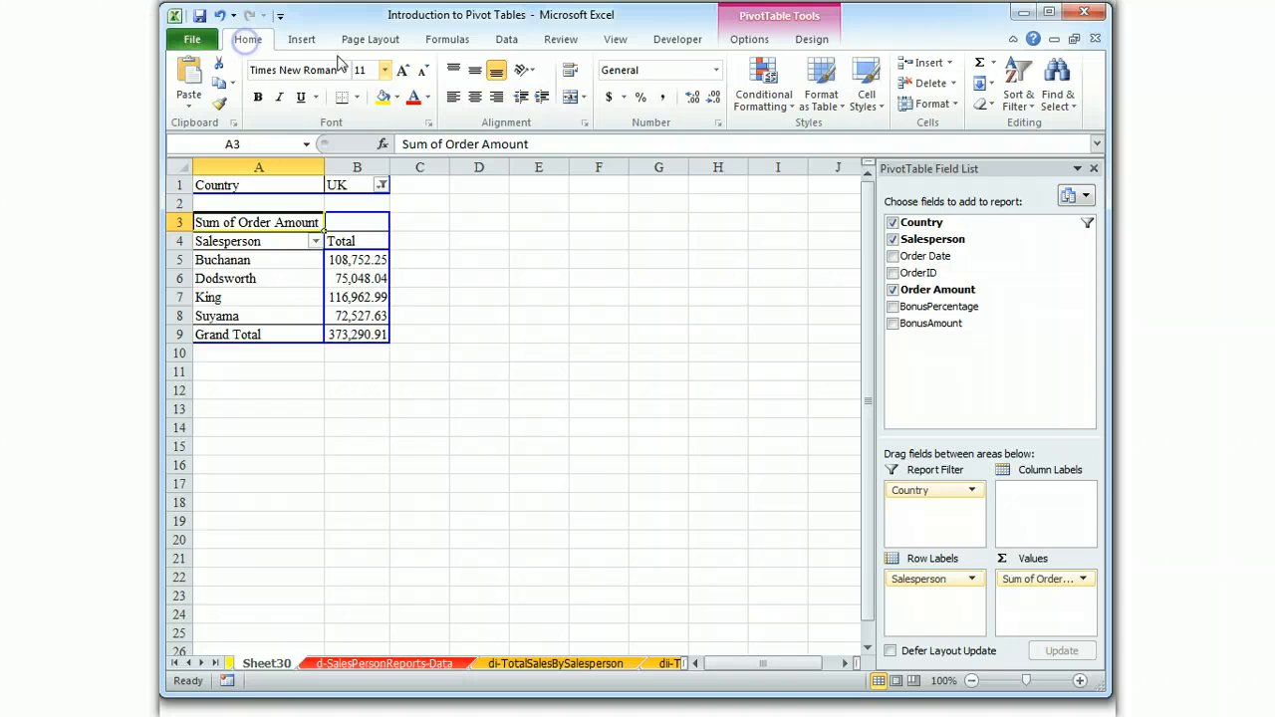
left_click(821, 83)
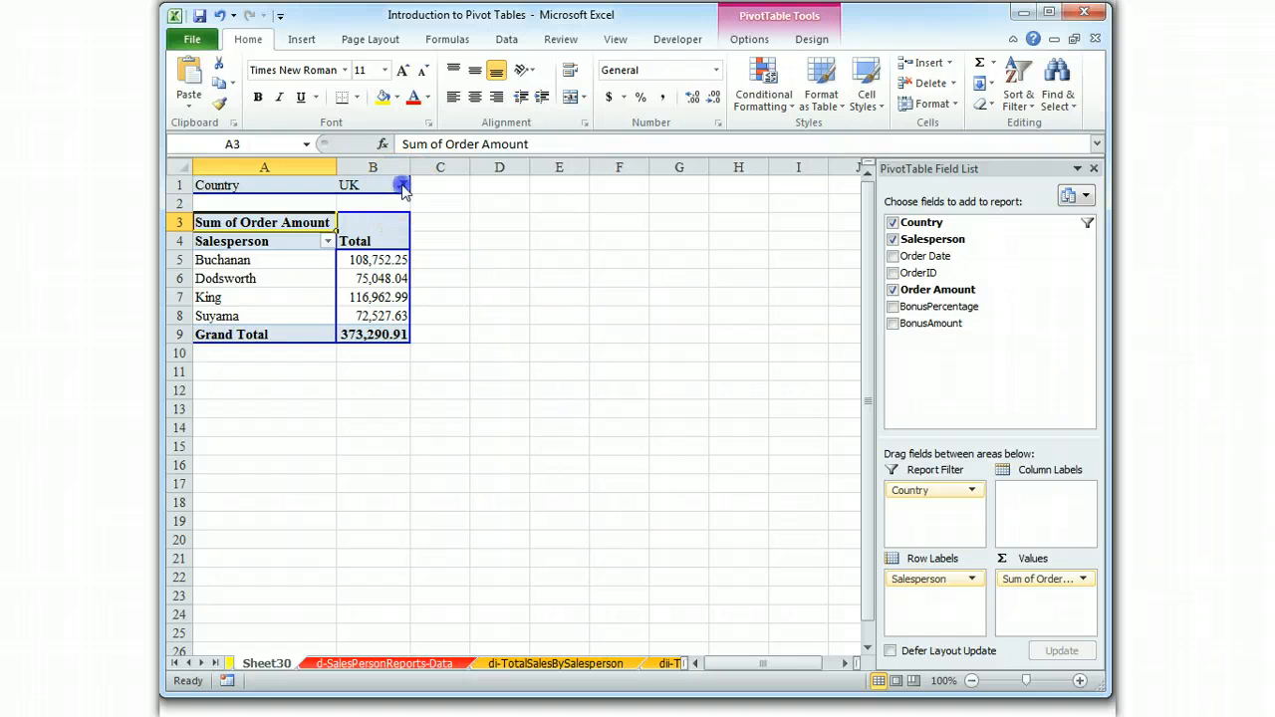
Change the Country filter to USA, listing five salespeople totalling 894,996.49
left_click(403, 186)
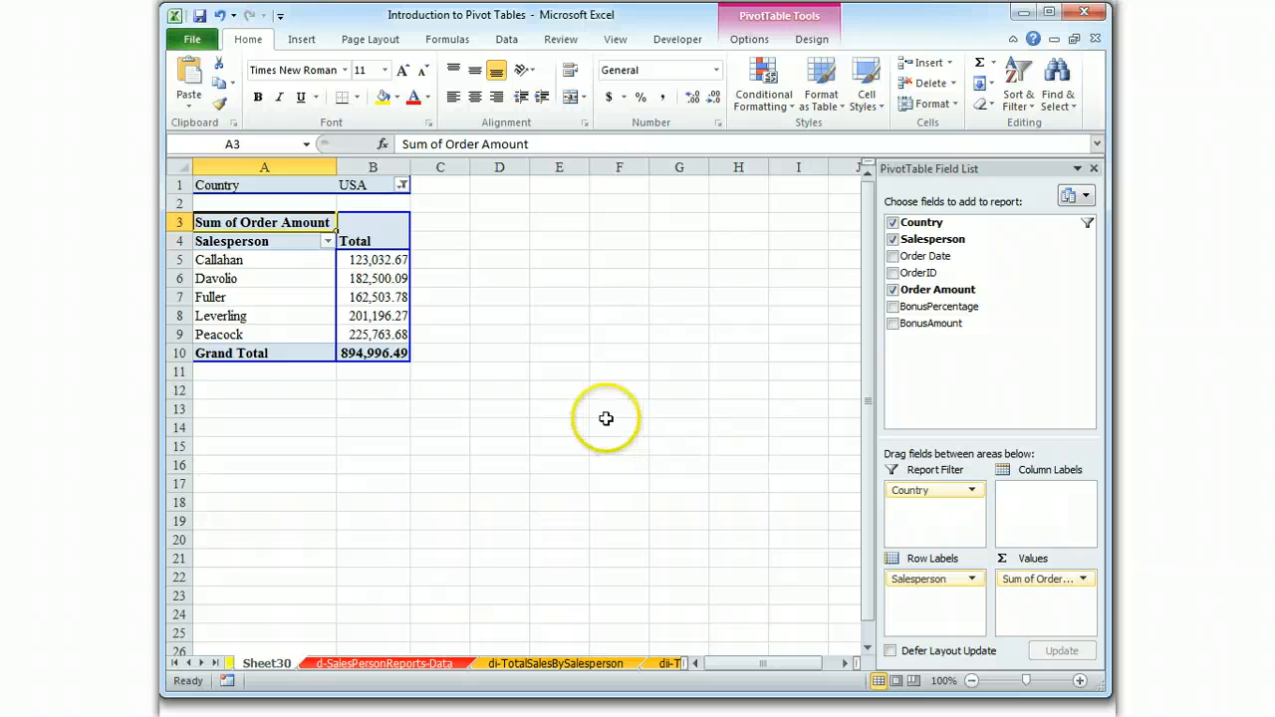
mouse_move(707, 331)
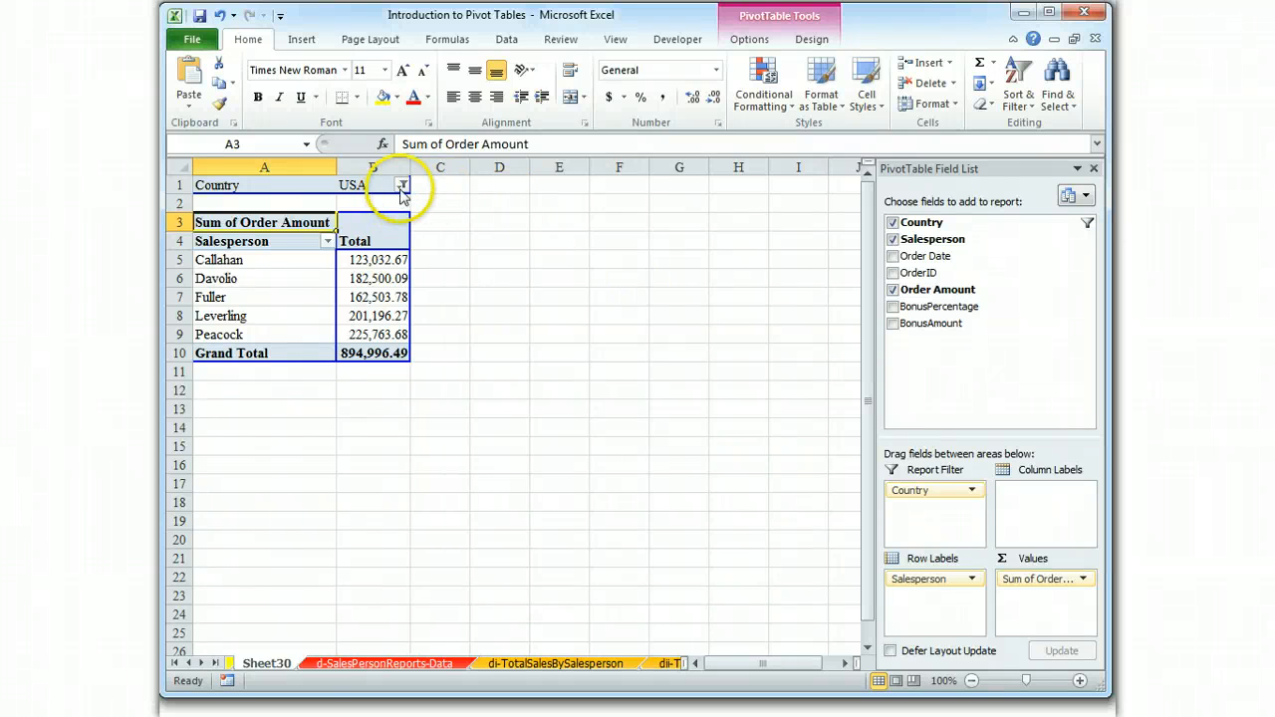
Return the Country filter to (All) for nine salespeople totalling 1,268,287.40, then reopen its choices
left_click(403, 185)
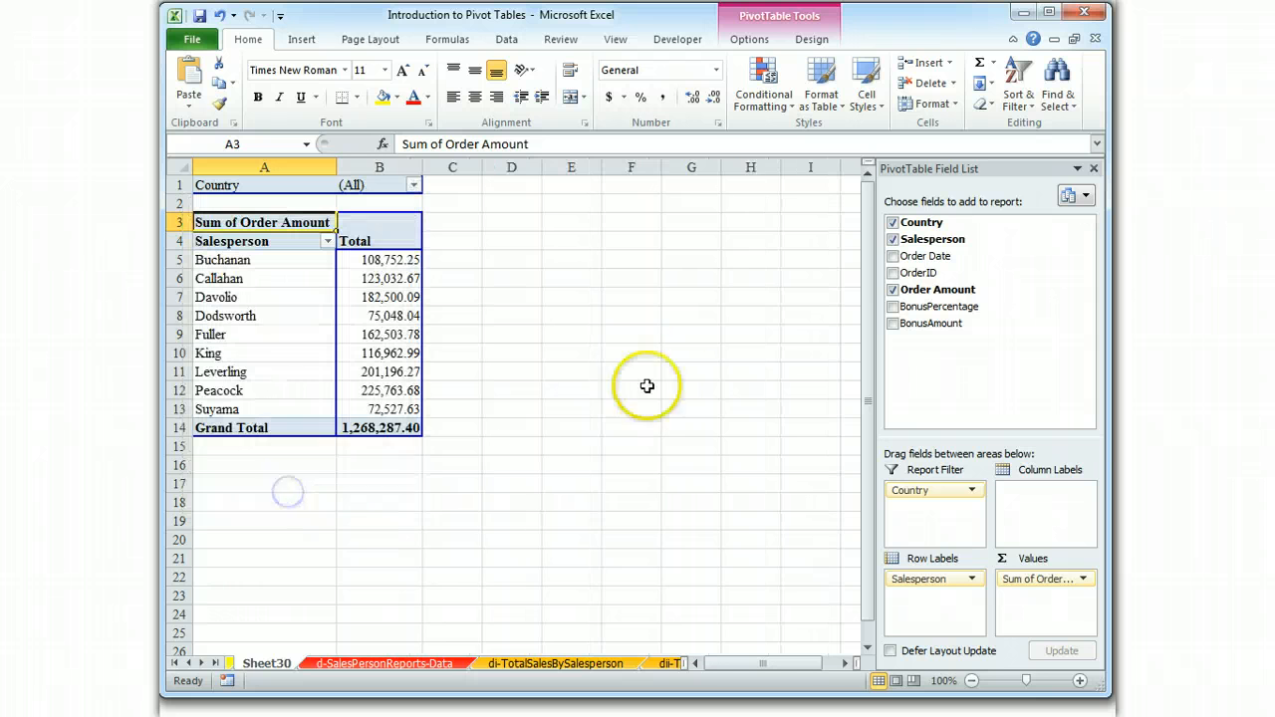
mouse_move(674, 363)
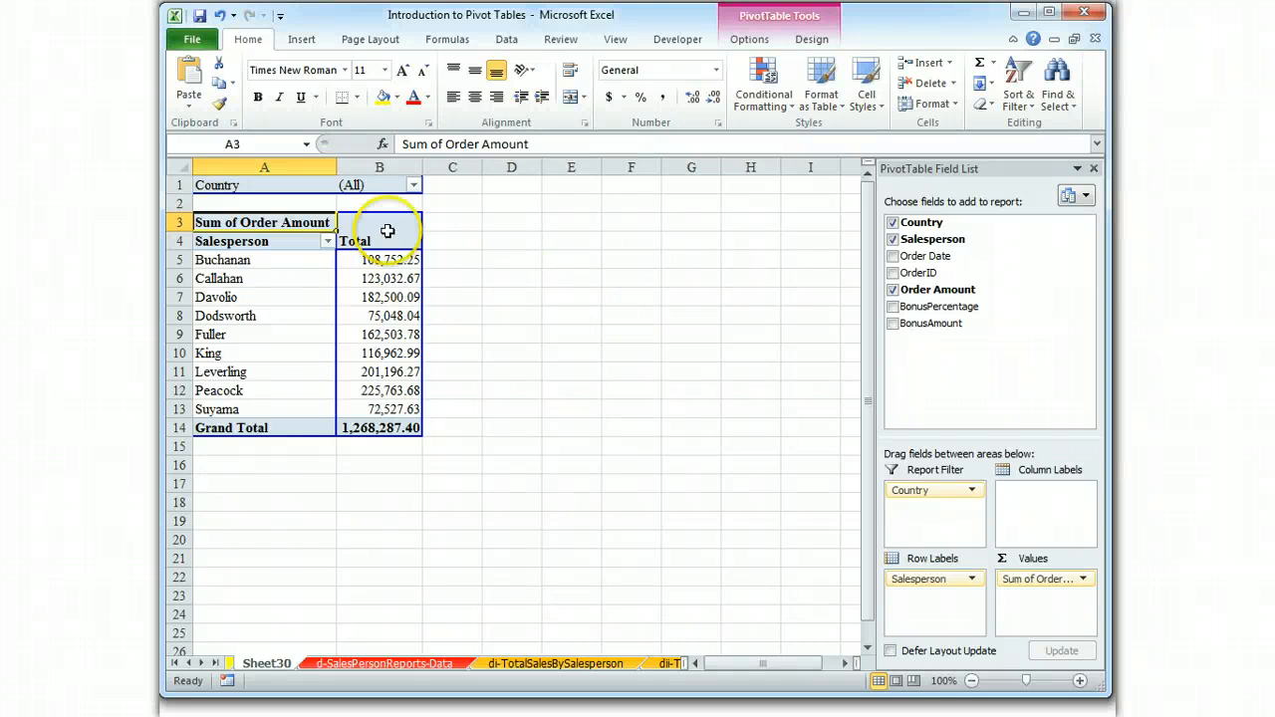
left_click(413, 186)
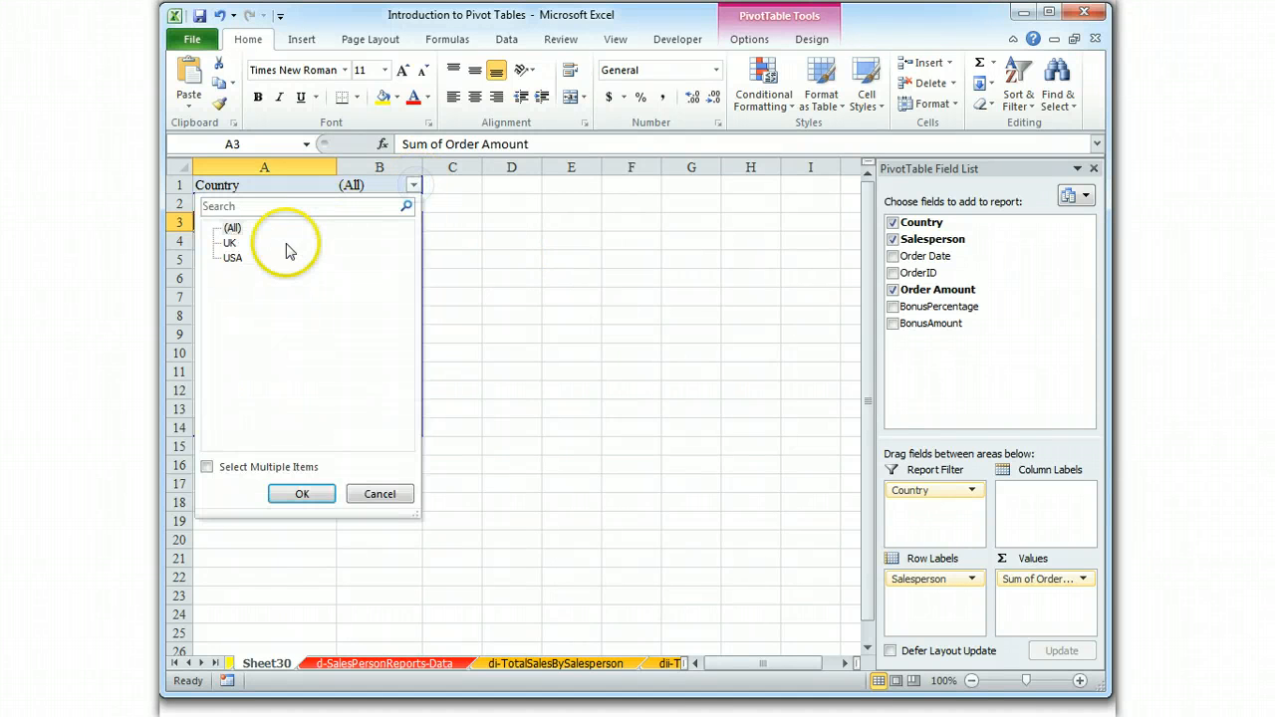